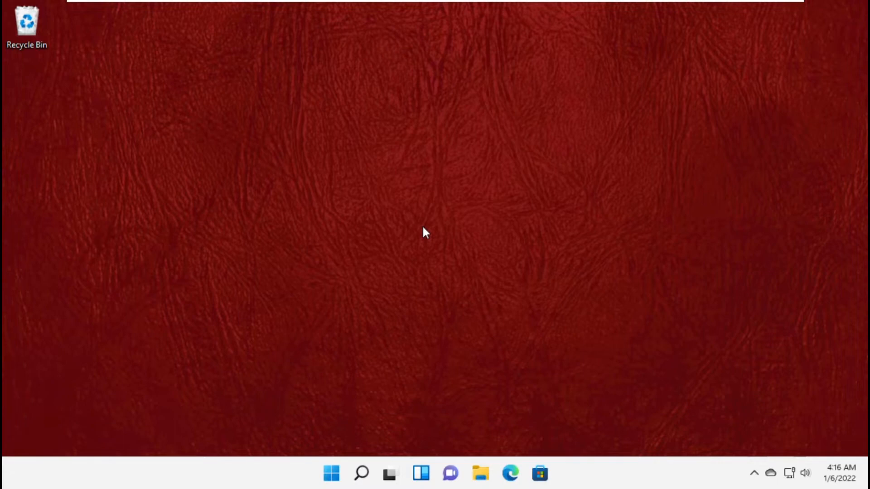
mouse_move(288, 436)
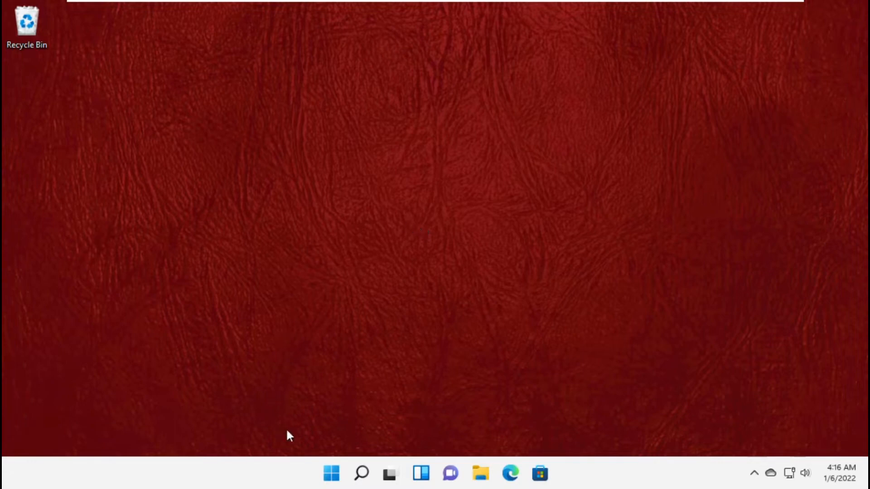
Step: Search the taskbar for 'File Explorer'
left_click(360, 473)
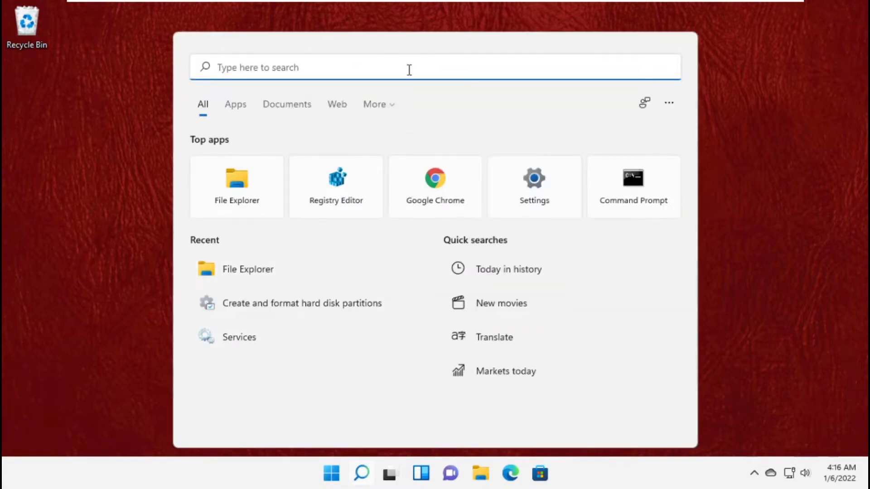
type("File Explorer")
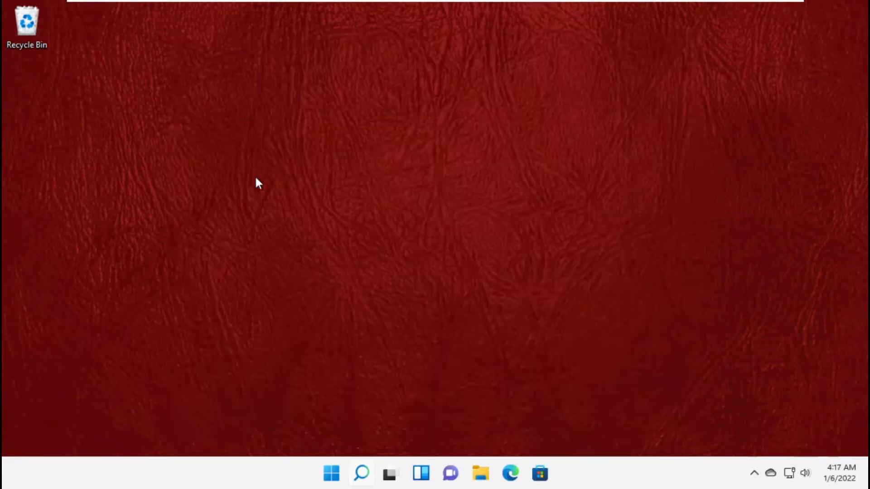
Step: Show the Properties of New Volume (E:) from This PC and move the dialog higher
left_click(479, 473)
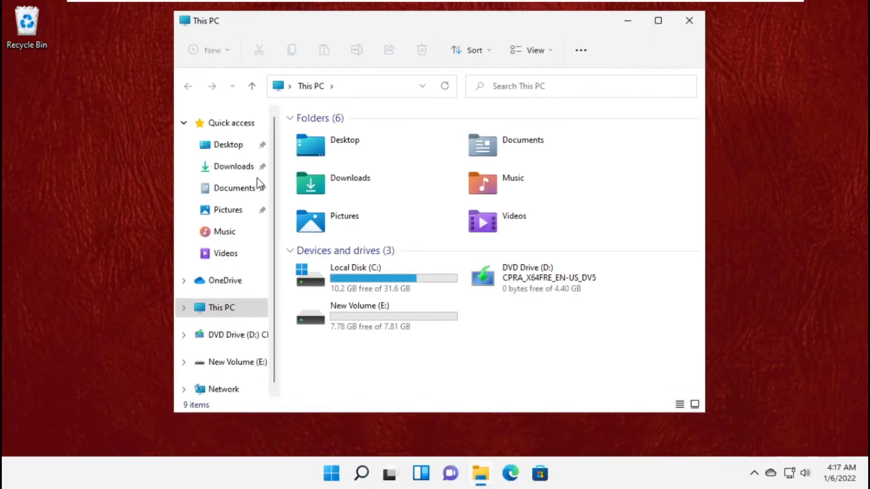
left_click(360, 316)
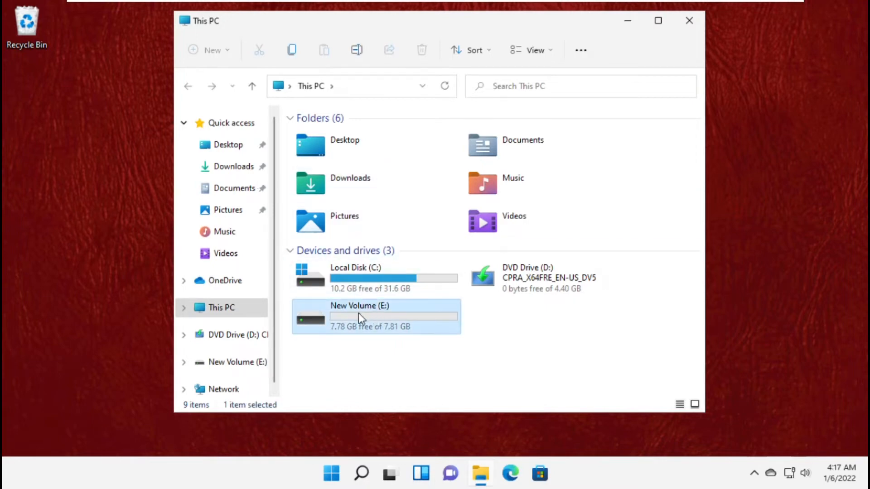
right_click(360, 317)
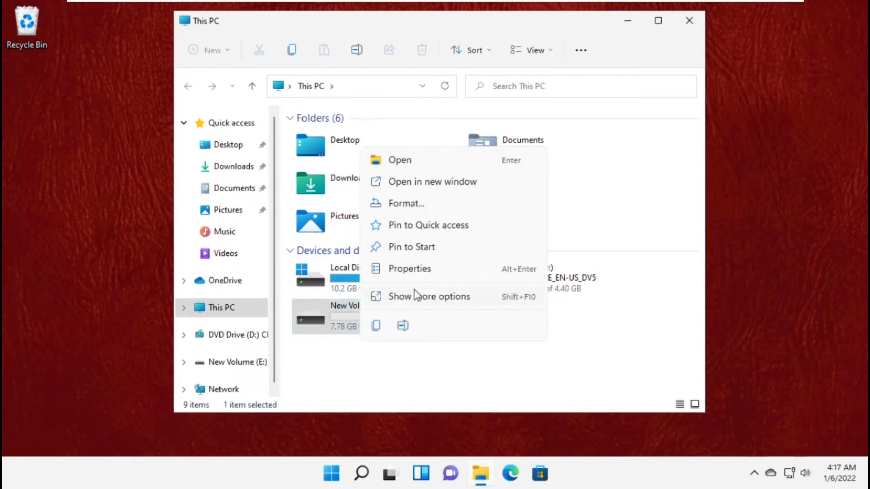
left_click(410, 268)
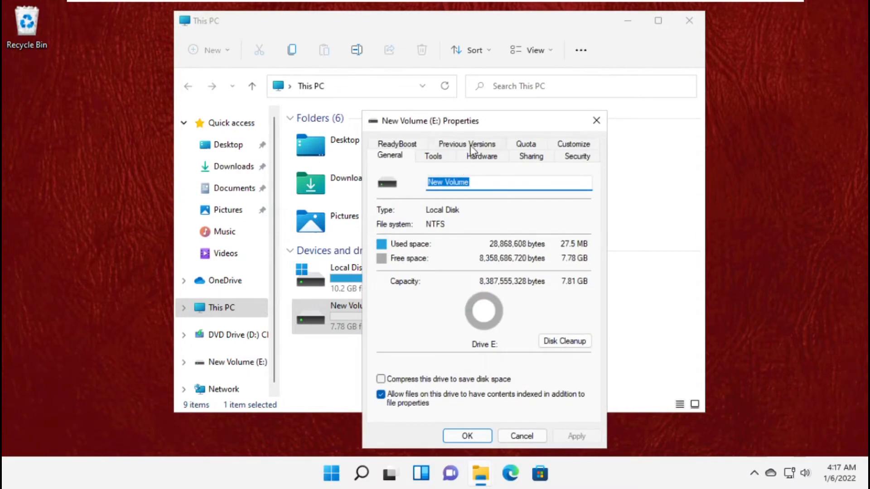
left_click_drag(429, 121, 411, 40)
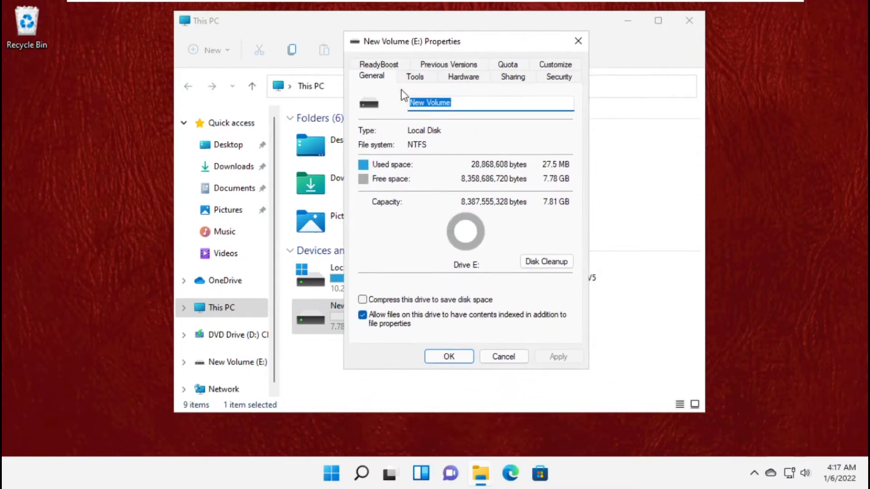
Step: Scan drive E: for errors via Tools > Check, dismiss the no-errors result and close Properties
left_click(415, 76)
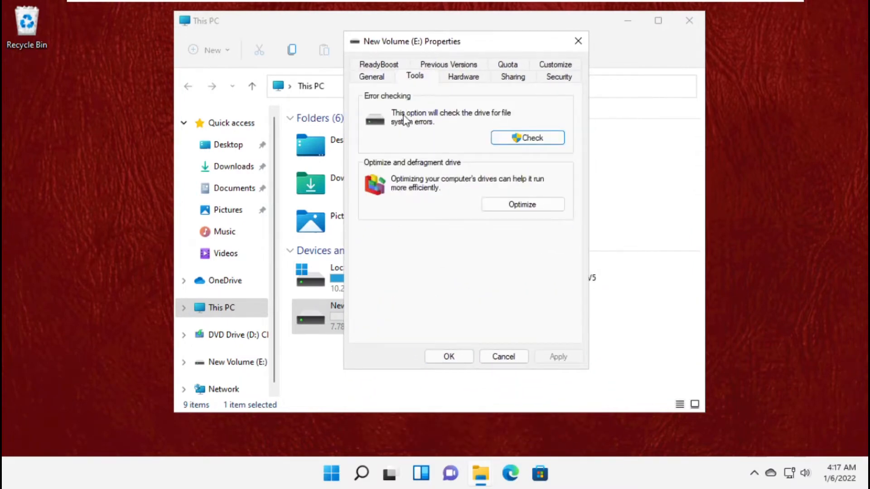
mouse_move(396, 107)
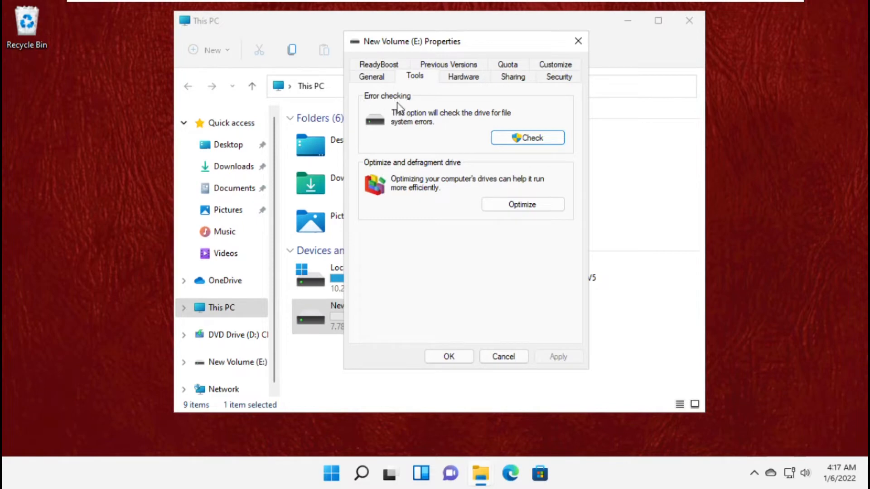
left_click(526, 137)
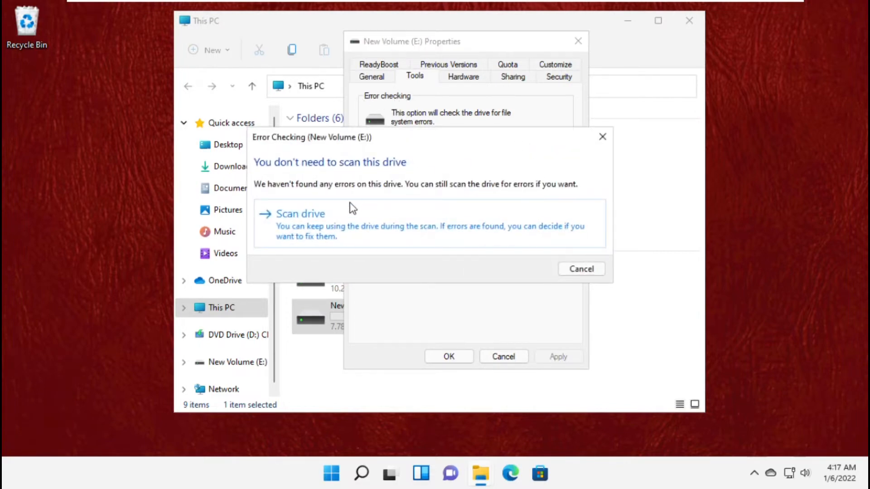
left_click(300, 214)
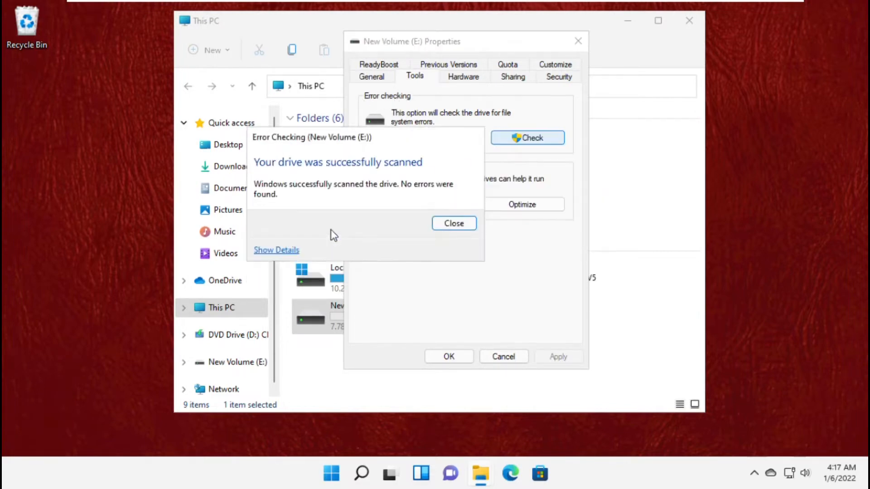
mouse_move(272, 167)
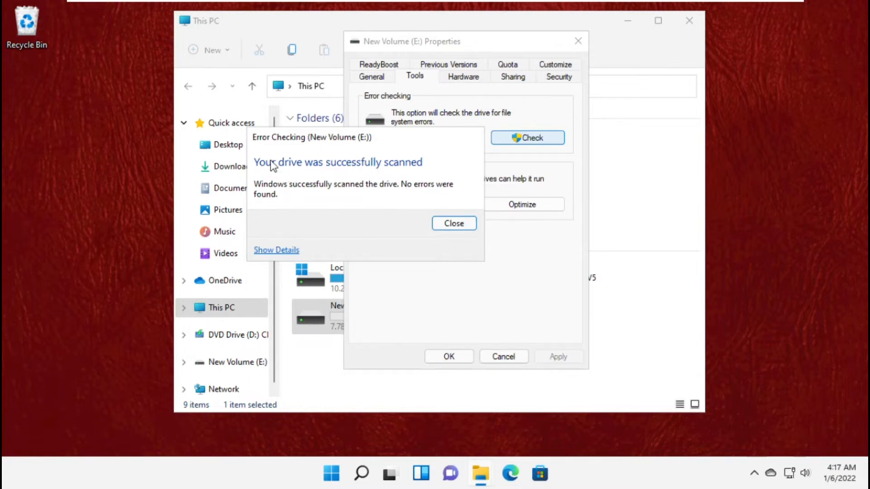
mouse_move(258, 209)
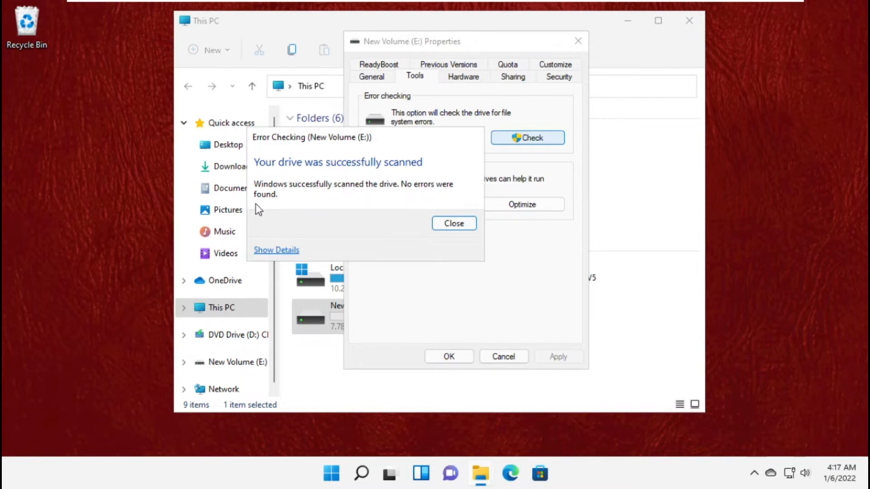
left_click(453, 223)
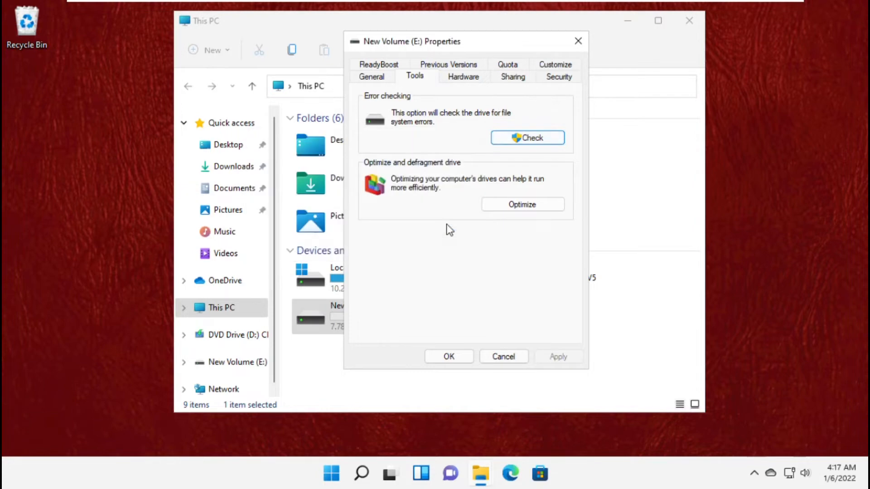
left_click(449, 356)
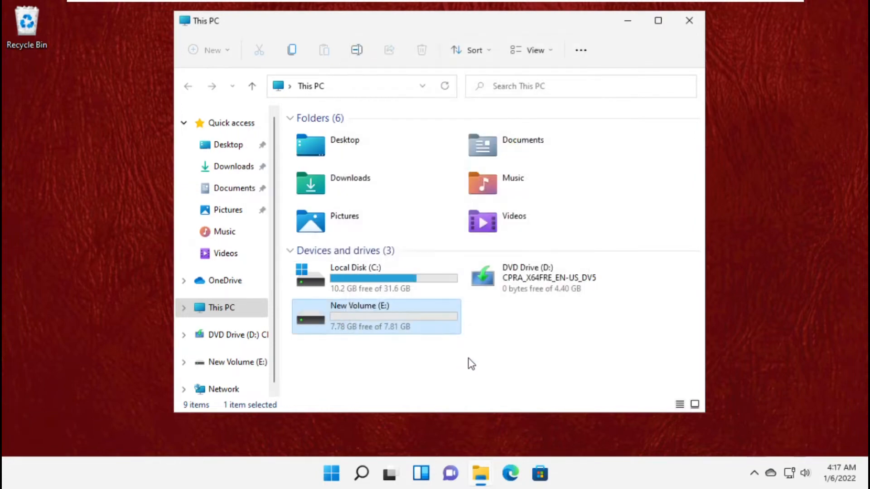
mouse_move(689, 21)
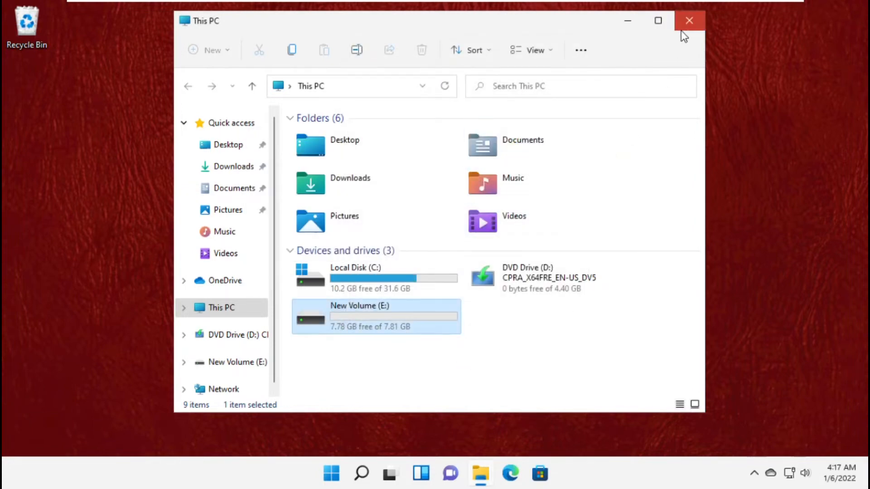
Step: Close File Explorer and launch Command Prompt as administrator from a 'Cmd' search
left_click(689, 21)
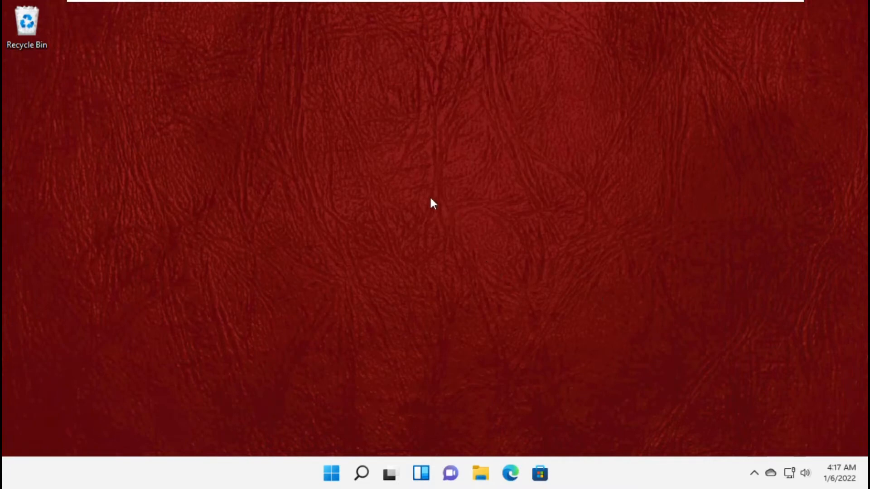
mouse_move(361, 473)
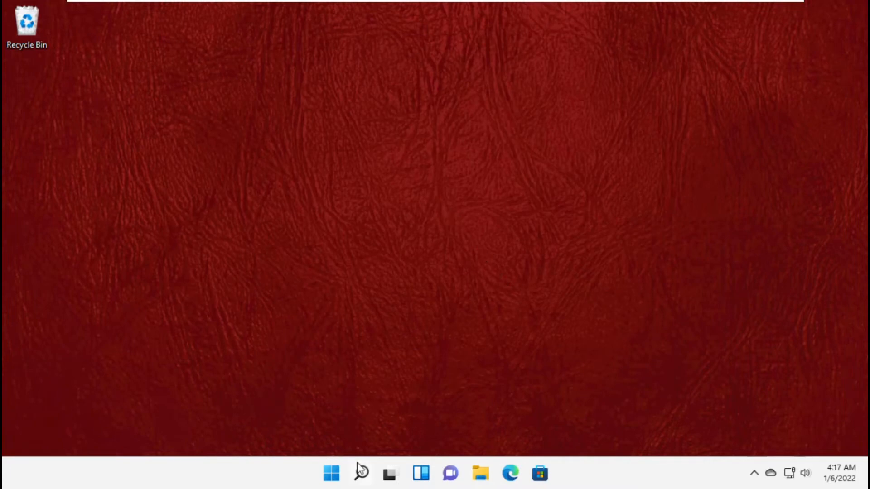
type("Cmd")
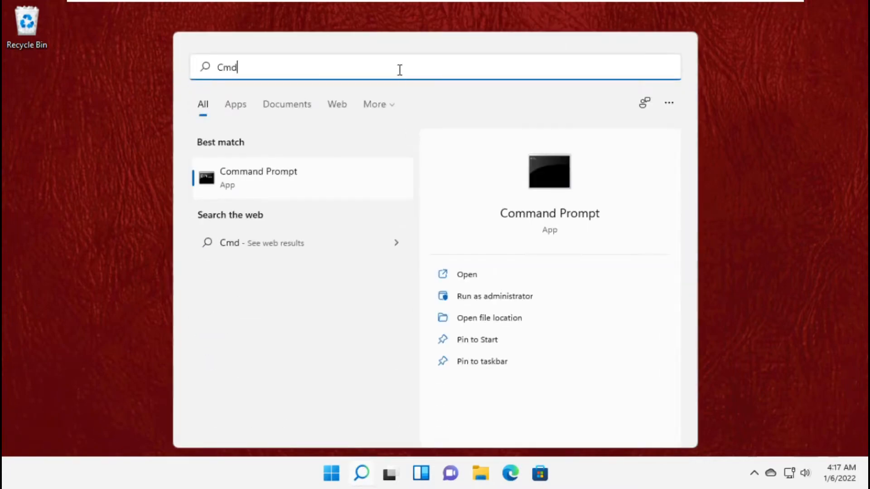
right_click(258, 178)
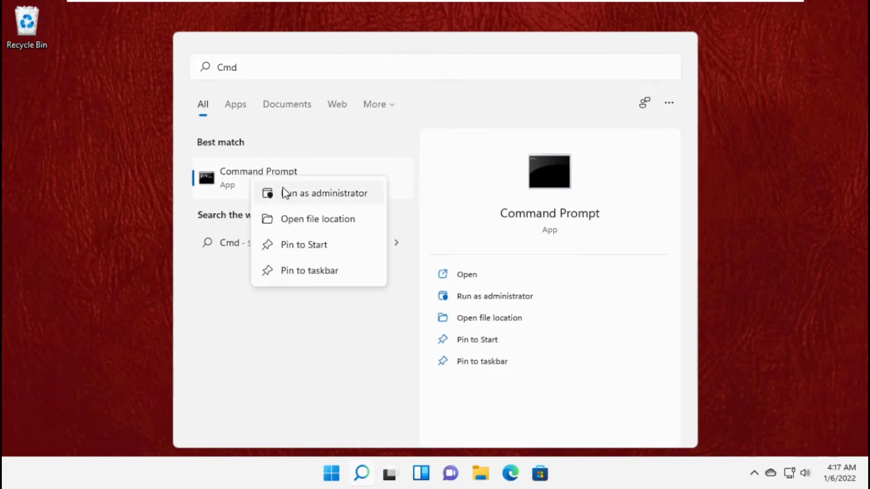
left_click(323, 193)
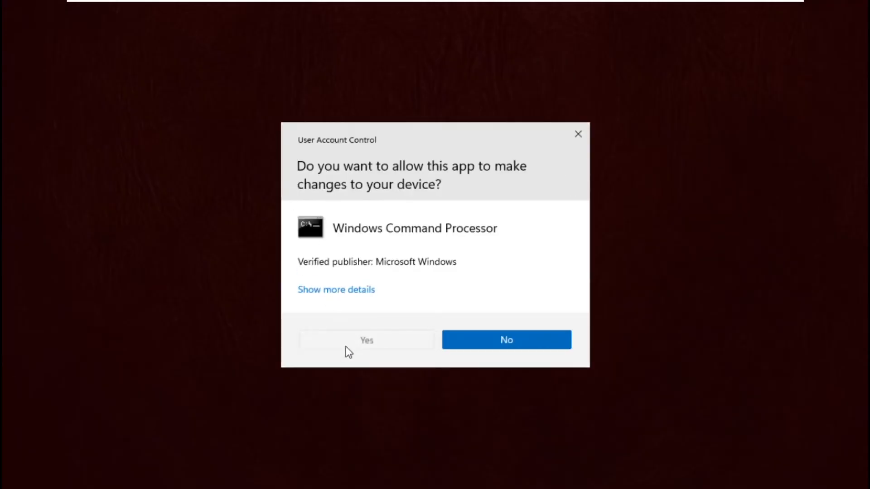
Step: Allow elevation, run chkdsk E: /F /R, then close the Command Prompt window
left_click(366, 340)
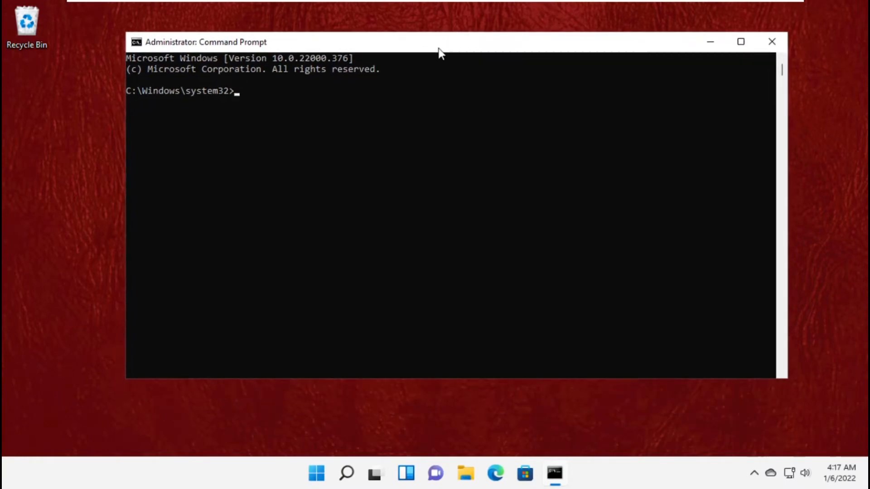
mouse_move(416, 256)
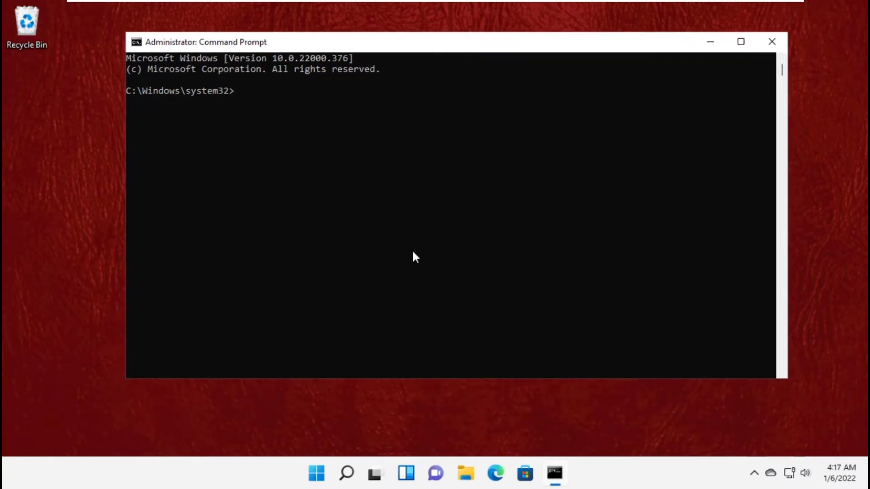
type("chkdsk E: /F /R")
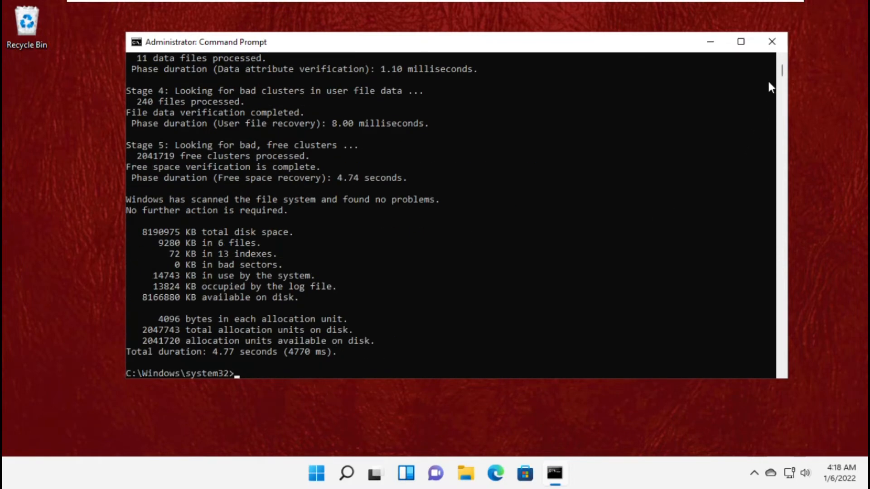
left_click(772, 41)
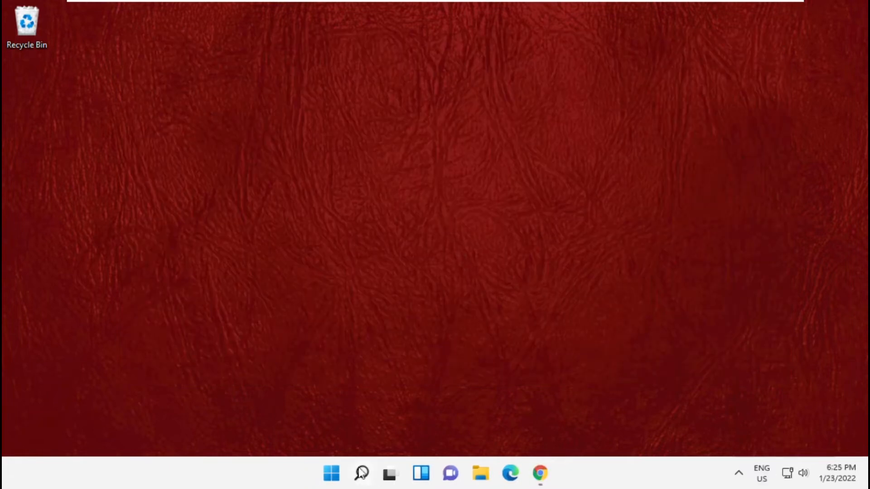
Step: Search the Start menu for 'command prompt' to reopen it as administrator
left_click(361, 474)
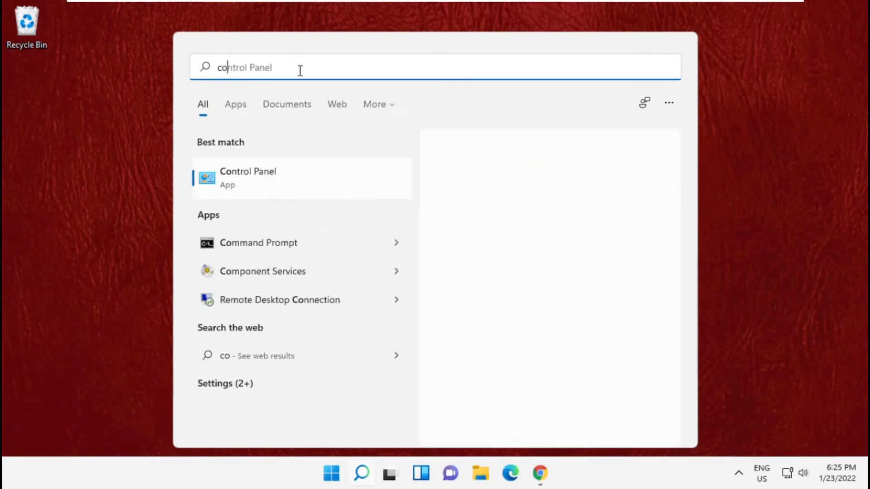
type("command Prompt")
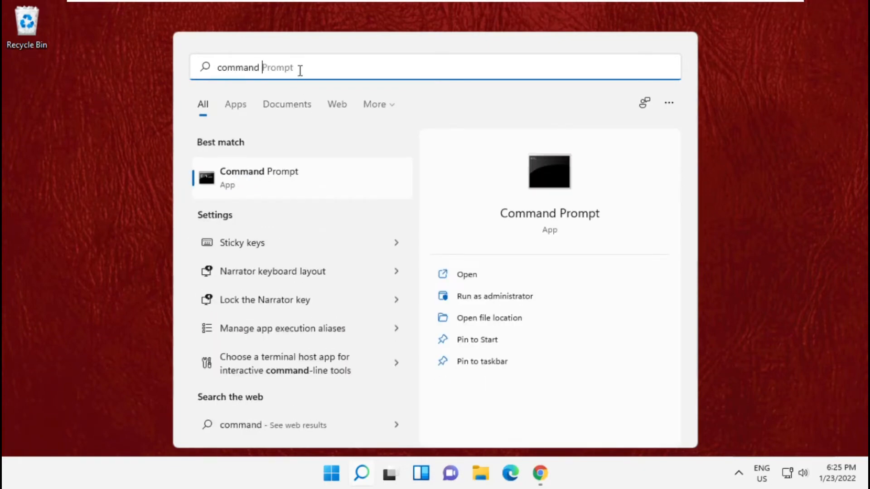
type("command prompt")
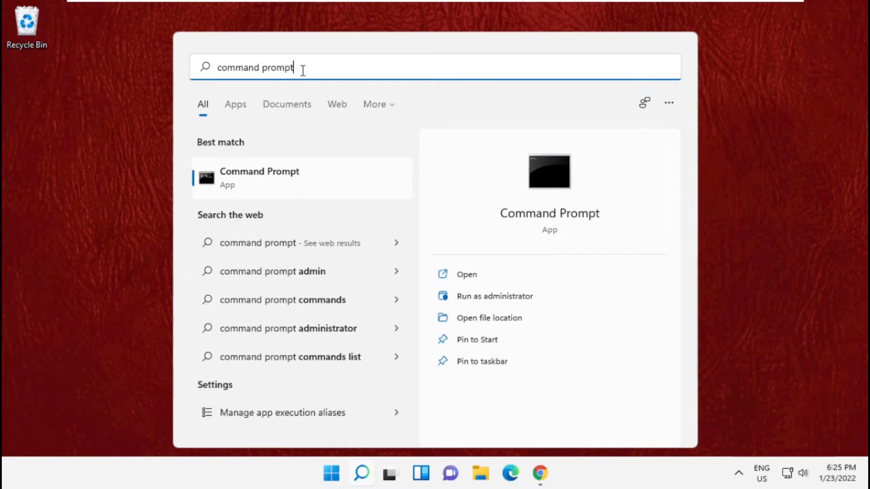
mouse_move(280, 193)
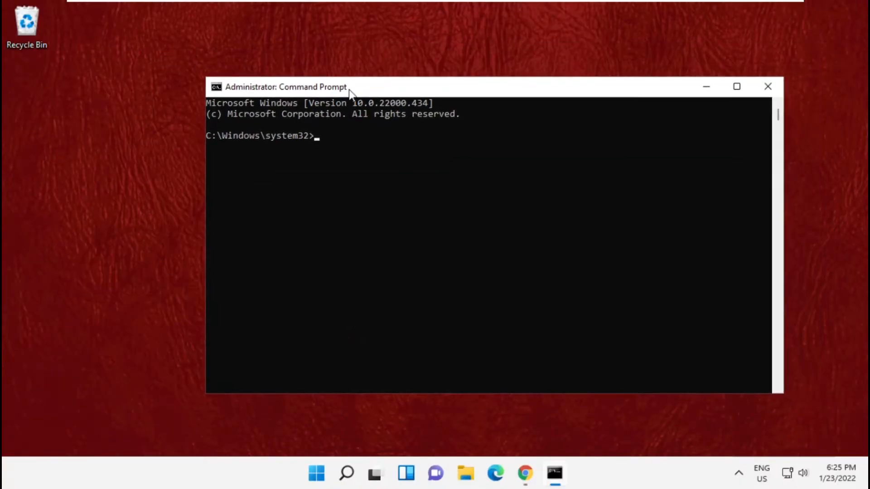
Step: Run the bare prompt command to reset the C:\Windows\system32 prompt
type("prompt")
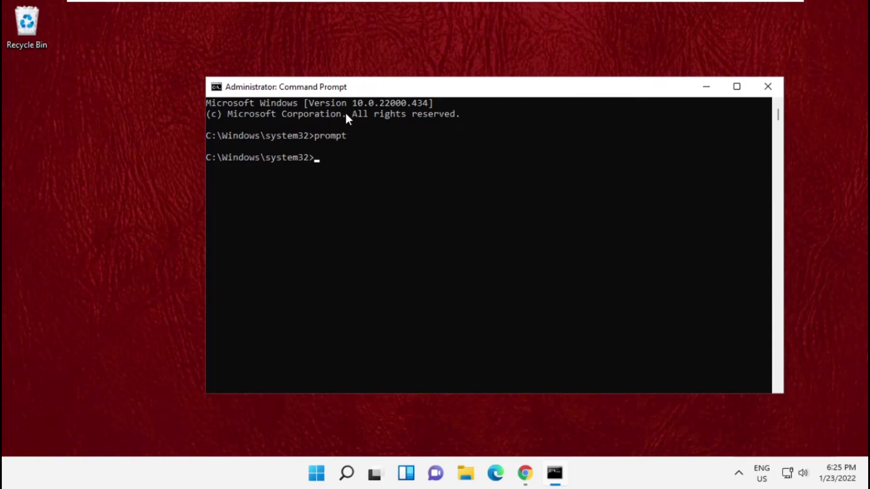
mouse_move(558, 82)
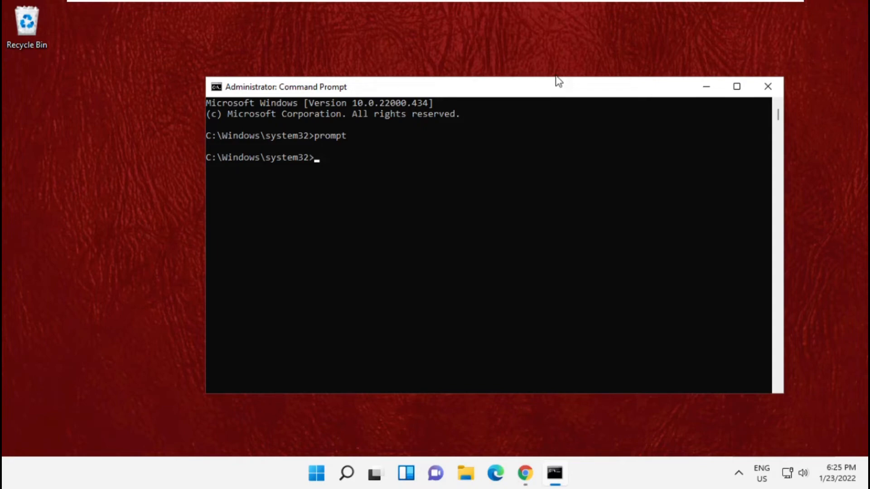
mouse_move(486, 101)
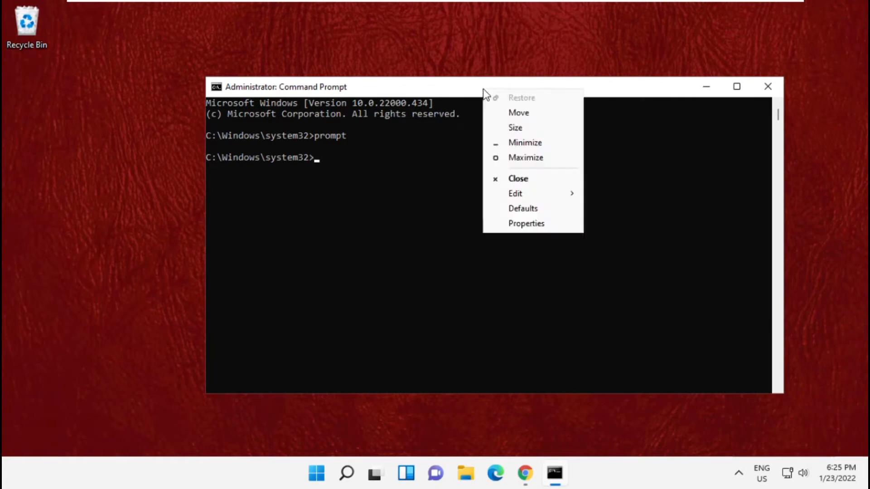
Step: Run sfc /scannow via Edit > Paste and let the full system file scan complete
left_click(515, 193)
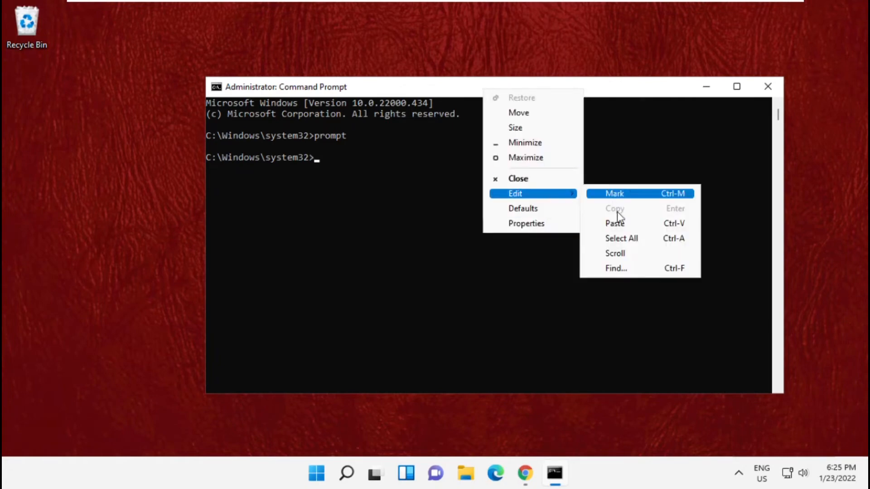
type("sfc /scannow")
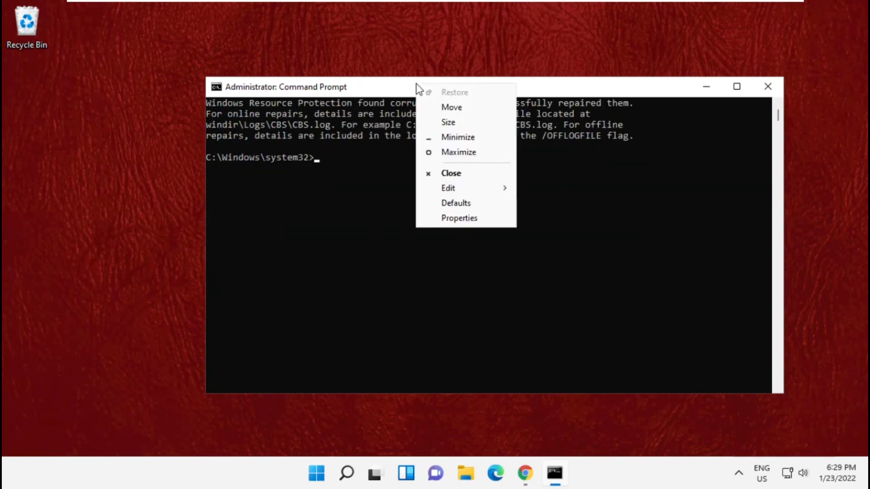
Step: Run sfc /scanfile=c:\windows\system32\ieframe.dll via Edit > Paste
left_click(448, 188)
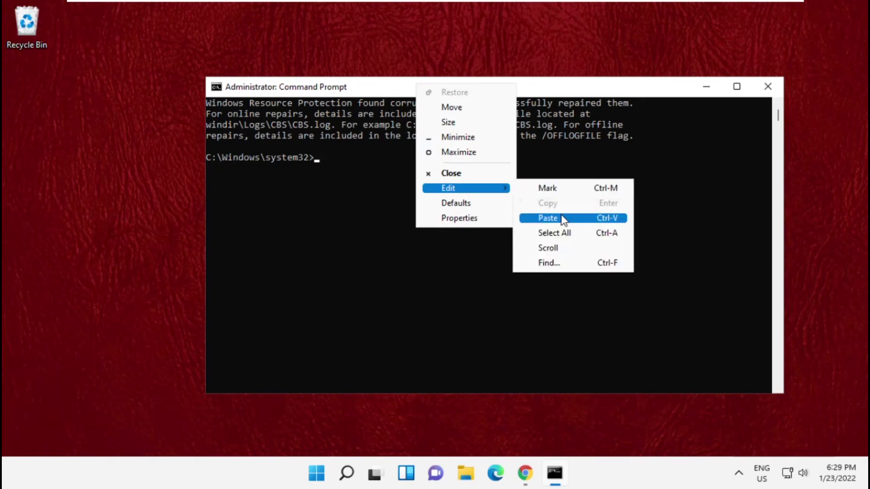
left_click(548, 217)
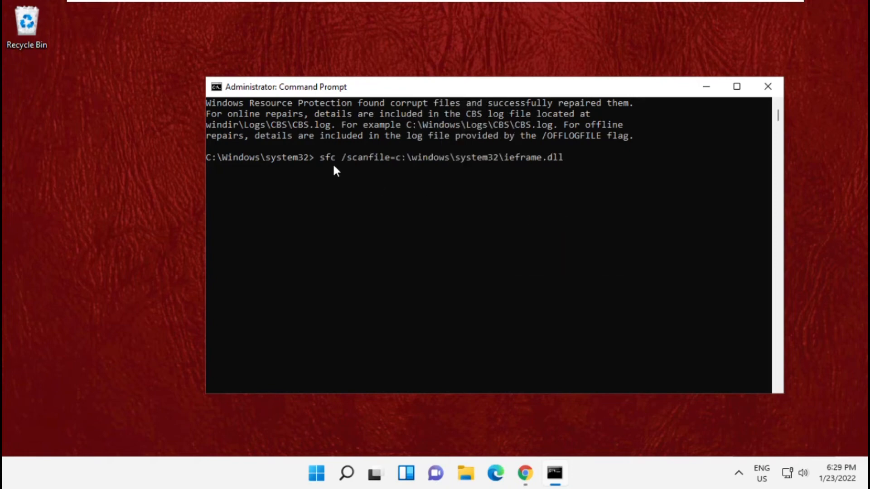
mouse_move(610, 168)
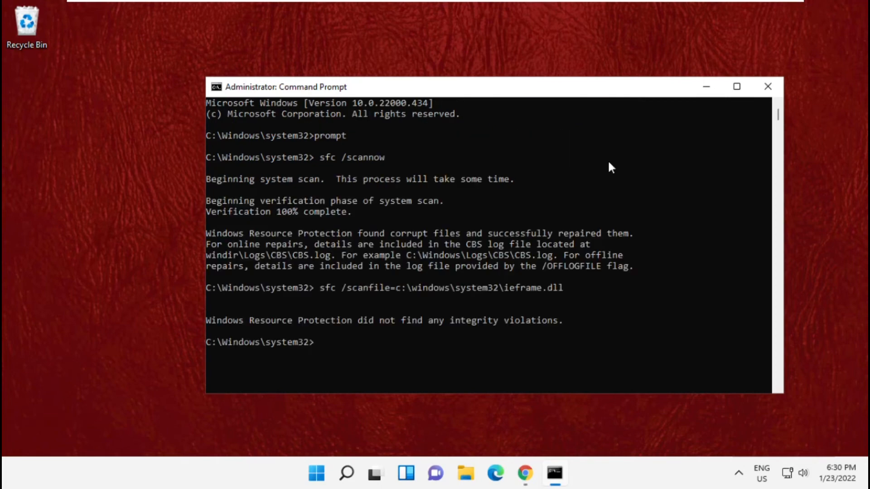
mouse_move(312, 321)
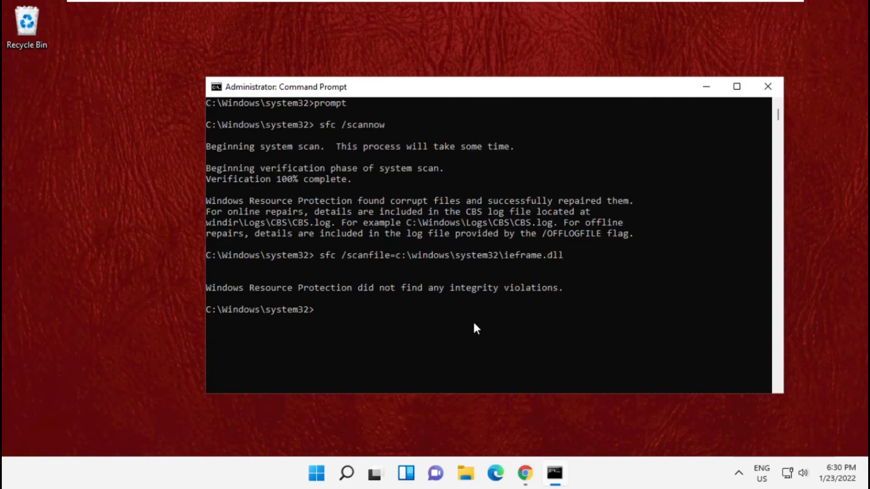
scroll("down", 3)
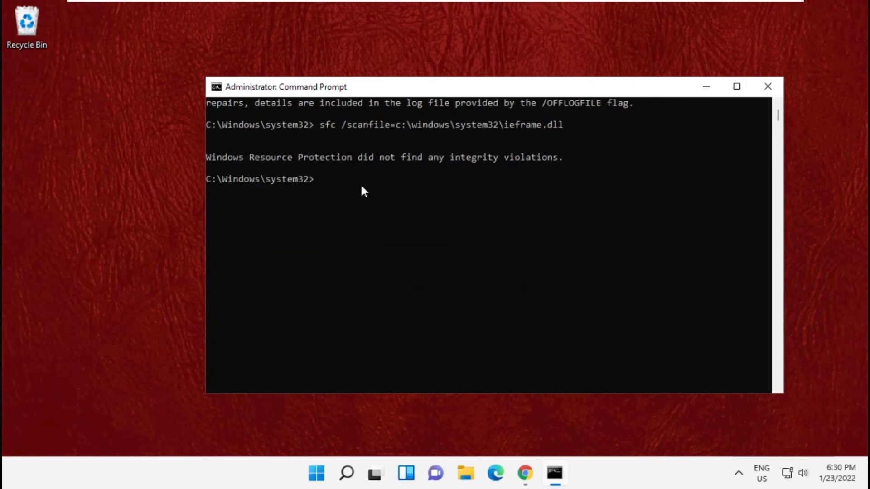
Step: Run sfc /verifyfile=c:\windows\system32\ieframe.dll via Edit > Paste
right_click(286, 87)
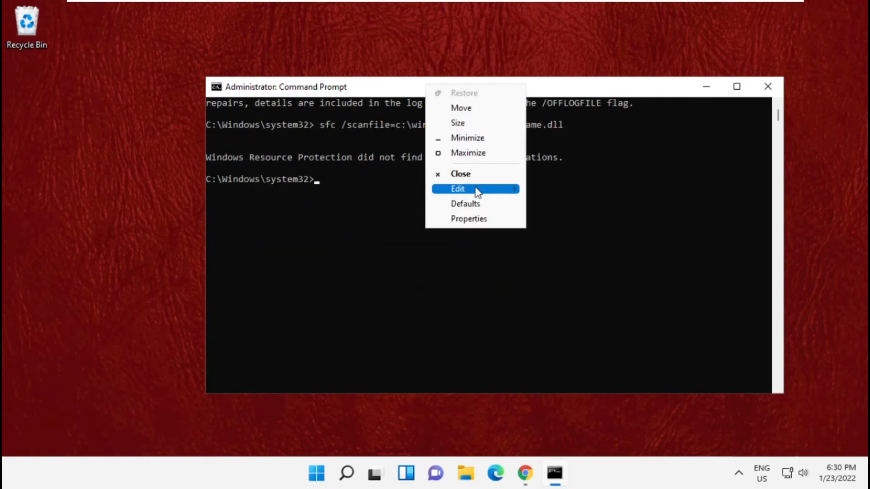
left_click(457, 188)
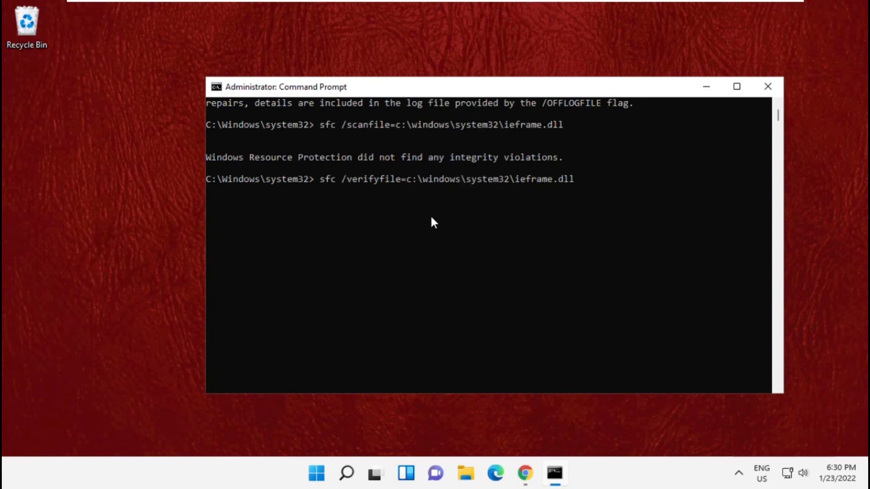
mouse_move(526, 188)
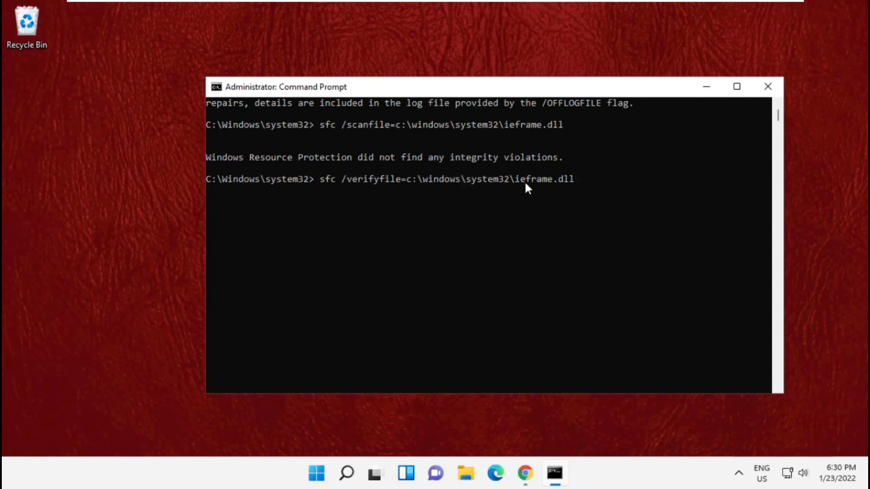
key("Return")
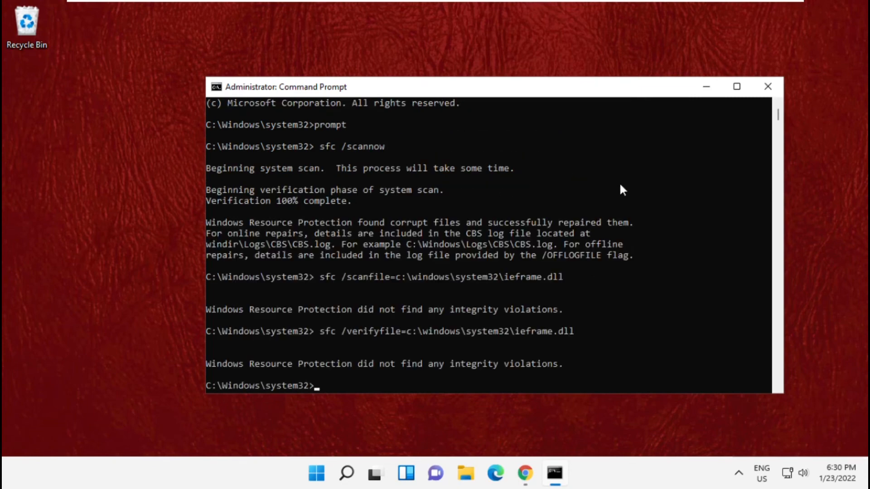
mouse_move(549, 279)
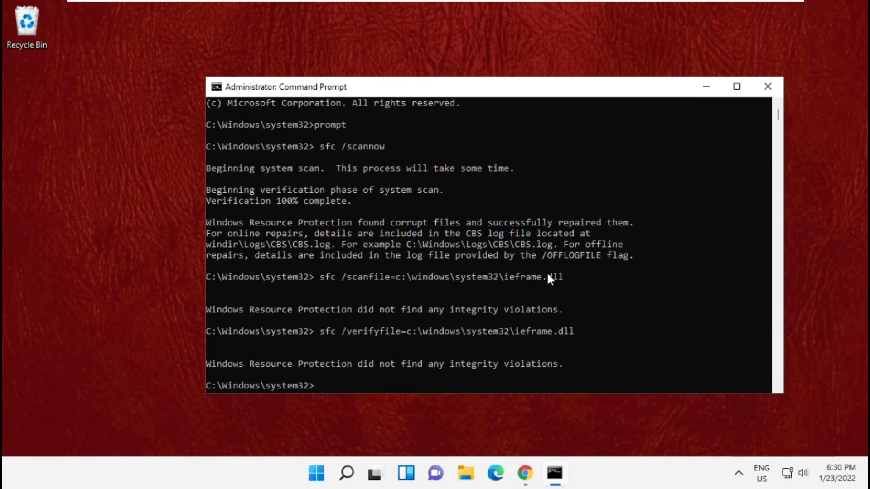
mouse_move(423, 375)
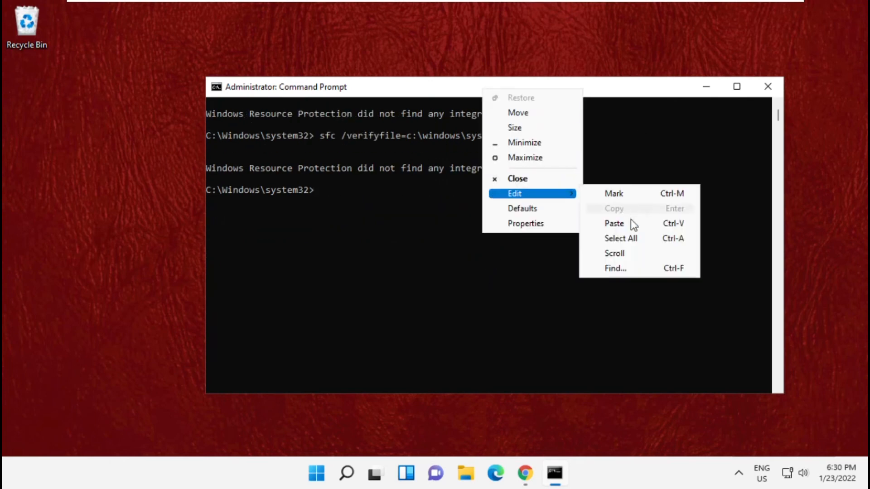
Step: Run assoc to list file extension associations such as .zip=WinRAR.ZIP
left_click(613, 223)
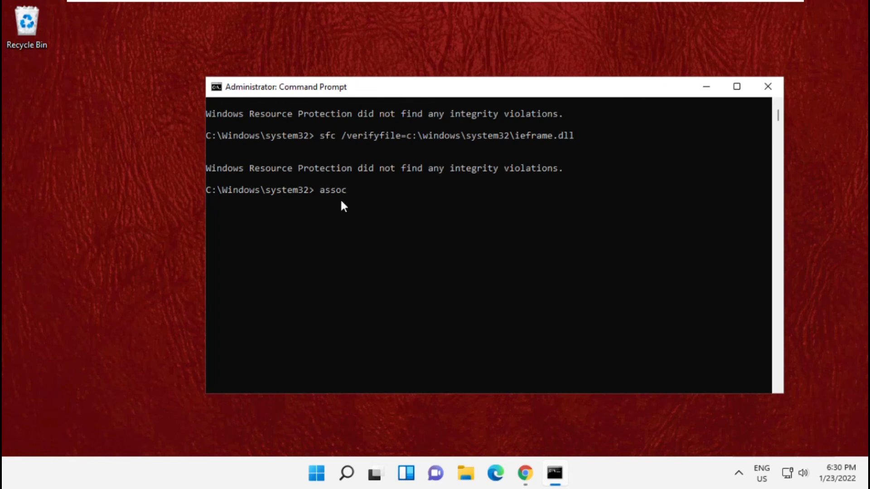
key("Return")
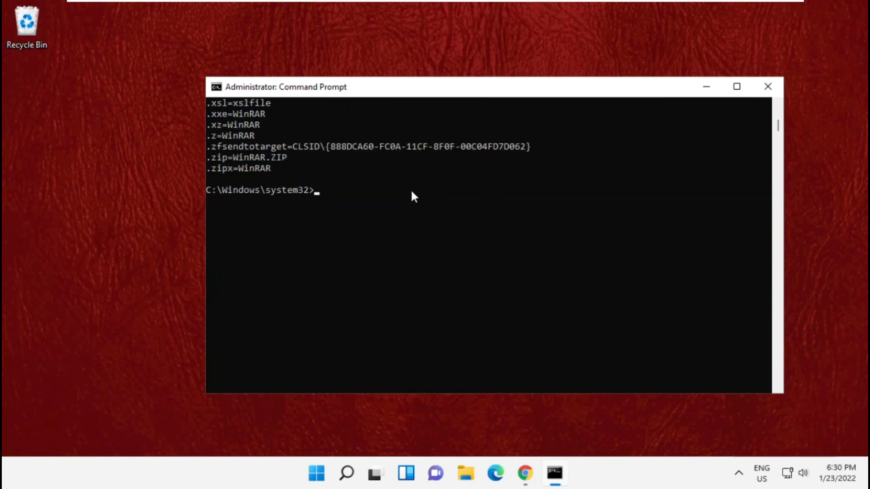
mouse_move(536, 71)
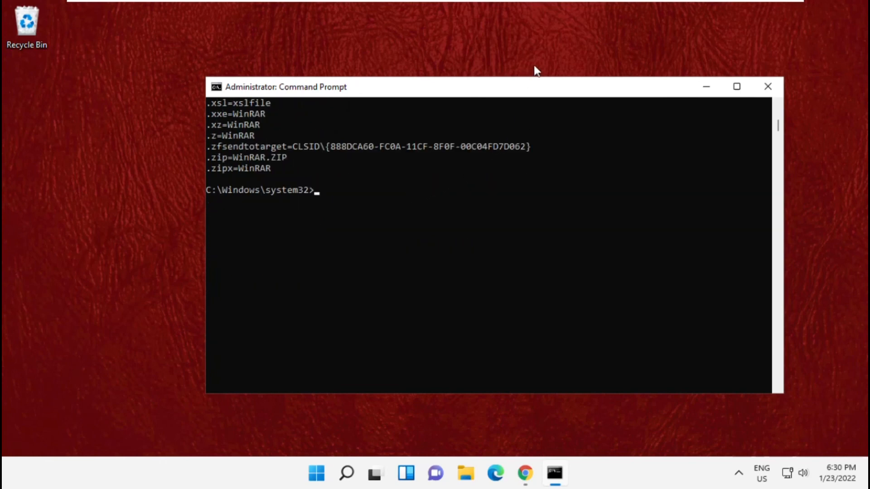
Step: Run chkdsk to confirm no file system problems, then enter exit at the prompt
type("chkds")
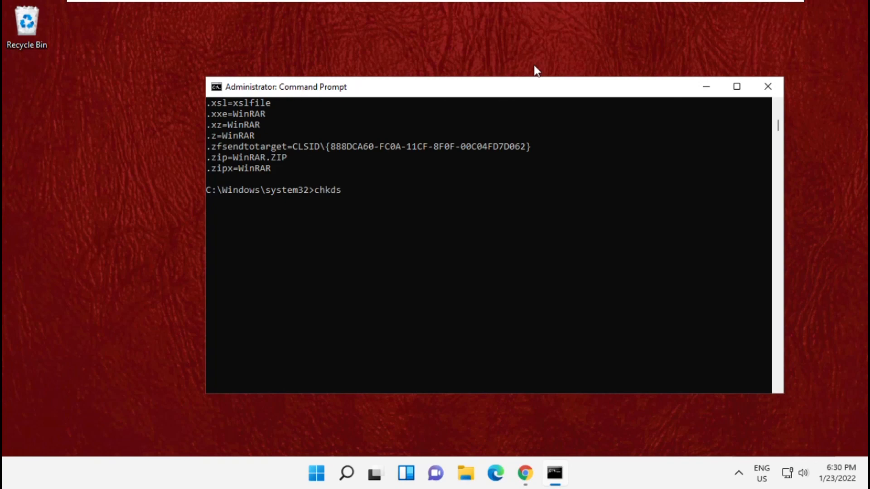
key("Return")
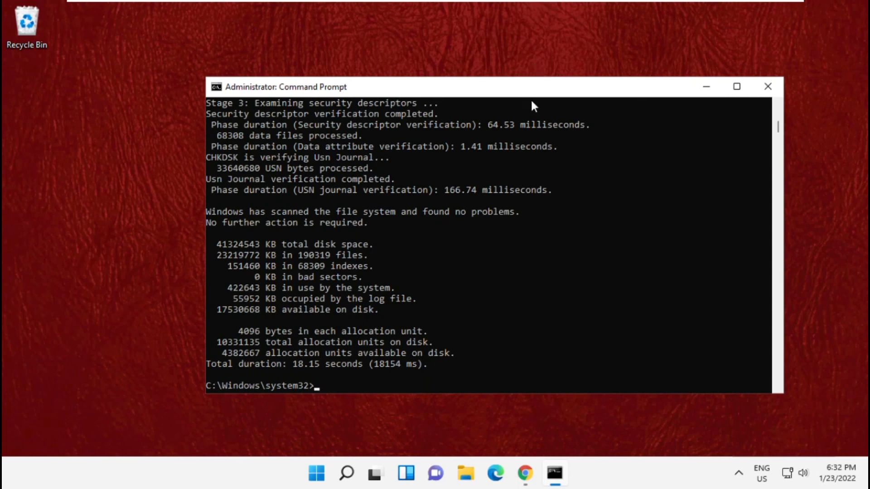
type("e")
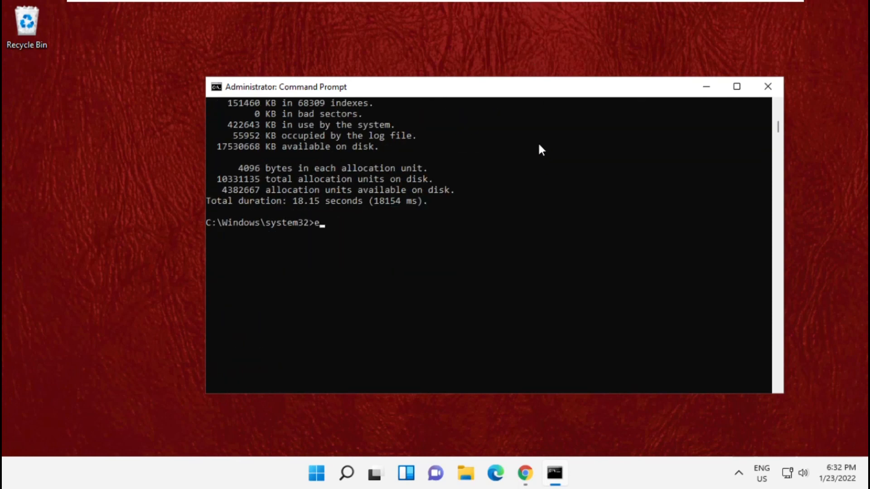
type("xit")
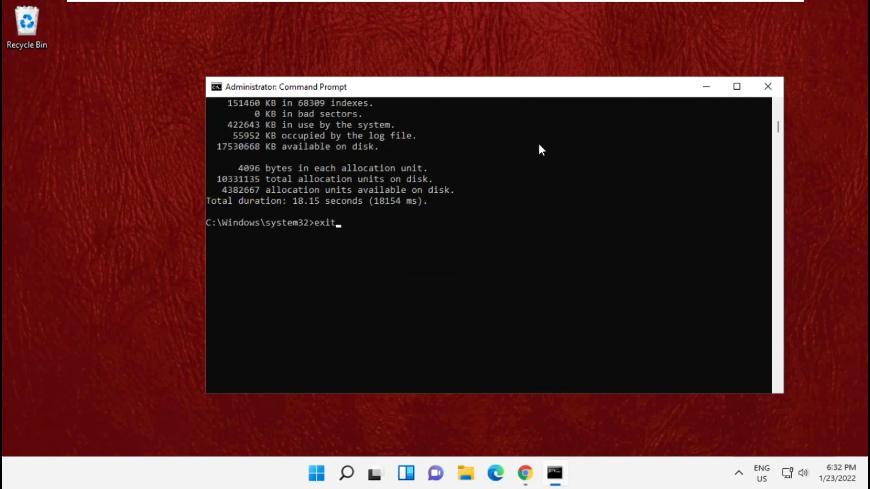